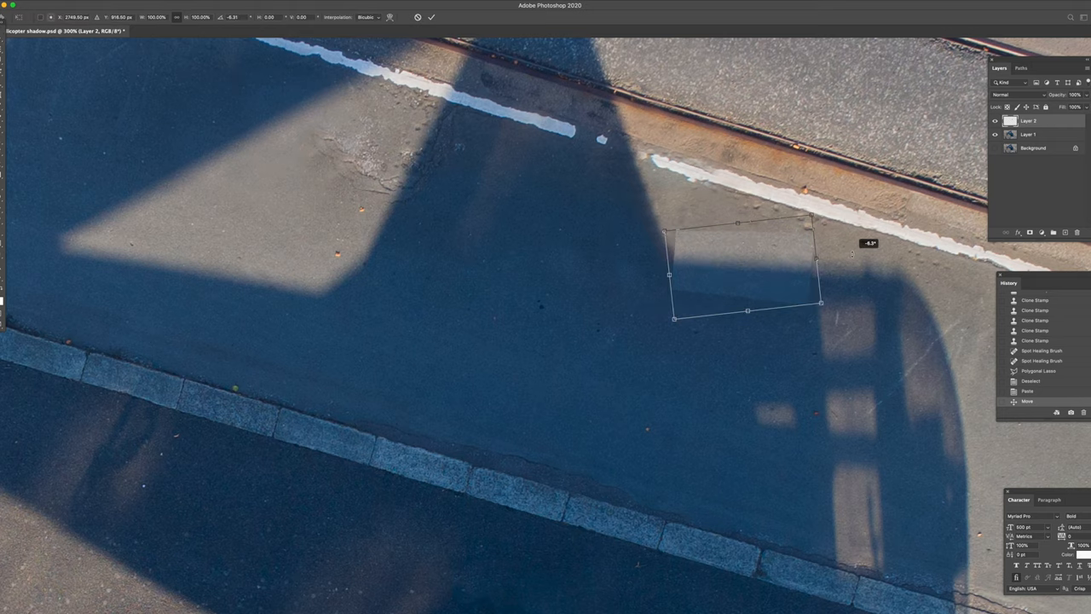
# Step: Drag the patch's corner handles to tilt it along the shadow edge, then switch to Distort mode
pyautogui.moveTo(750, 269); pyautogui.dragTo(758, 290)
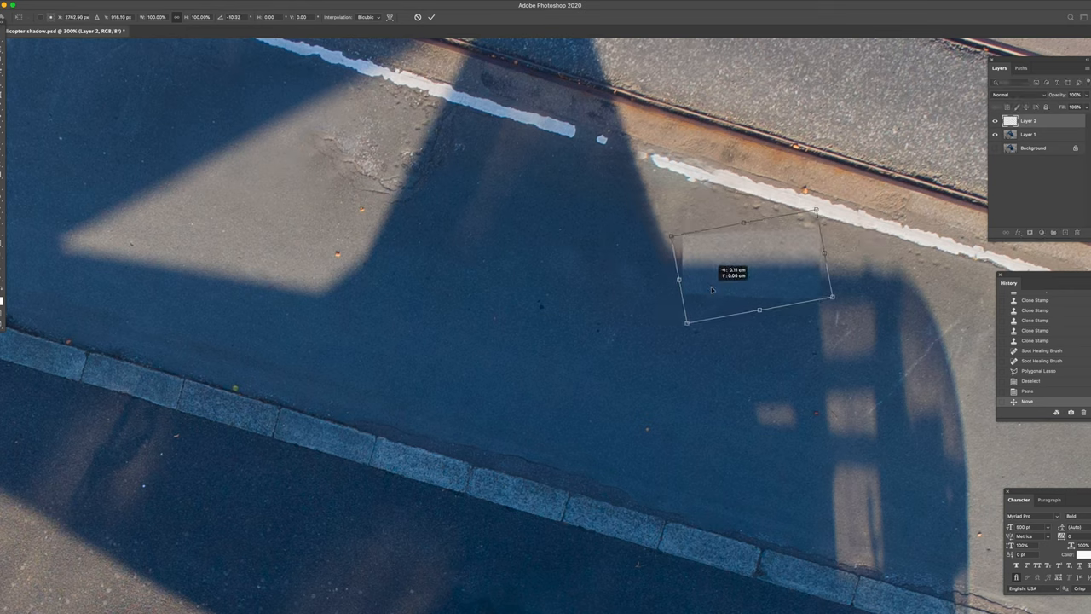
pyautogui.moveTo(712, 290); pyautogui.dragTo(750, 279)
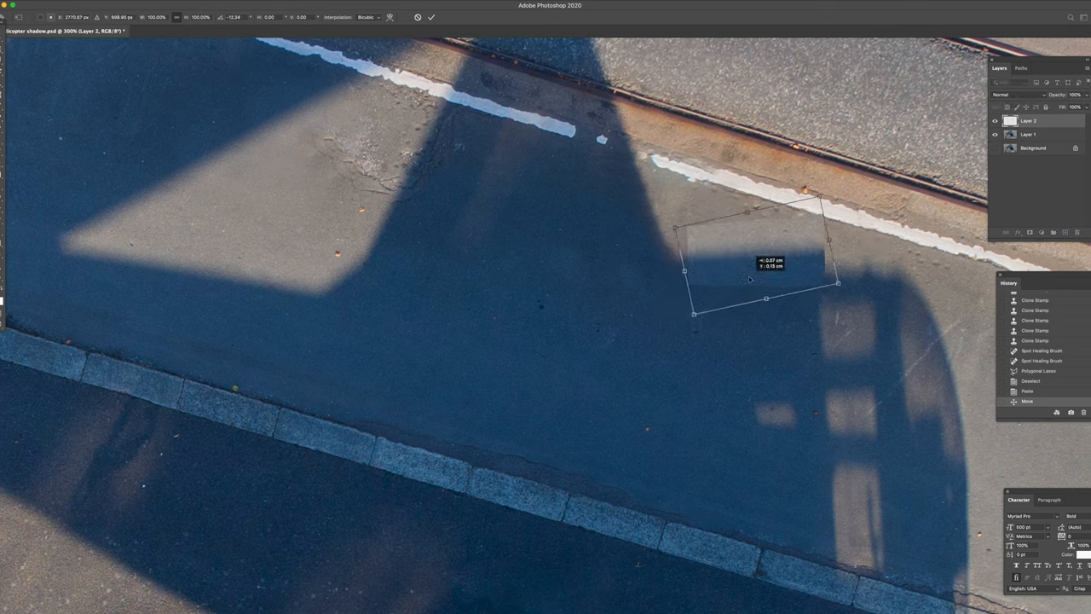
pyautogui.moveTo(750, 280); pyautogui.dragTo(815, 274)
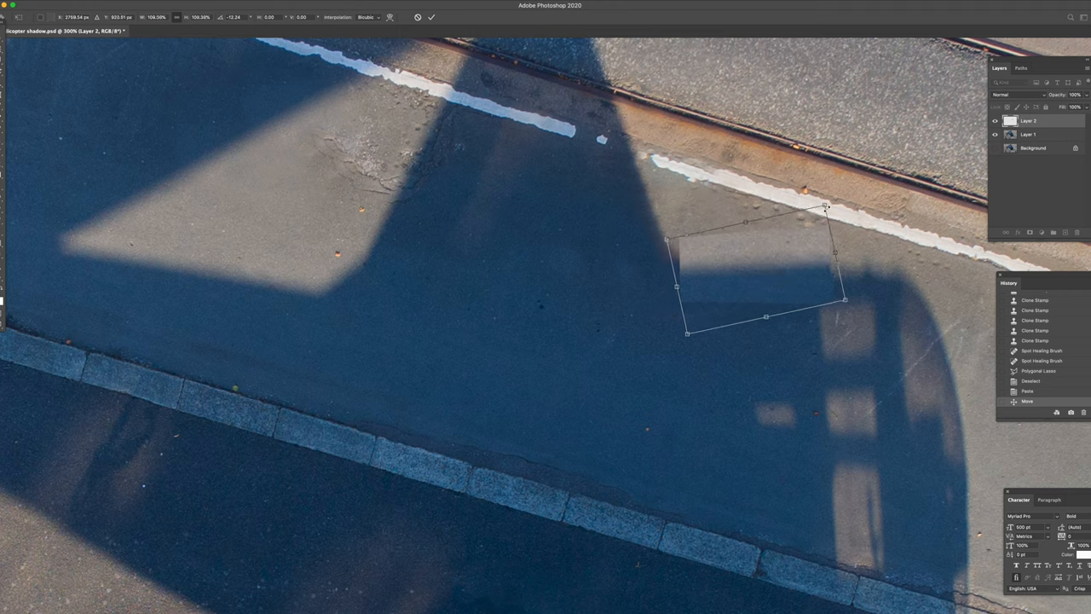
pyautogui.click(41, 5)
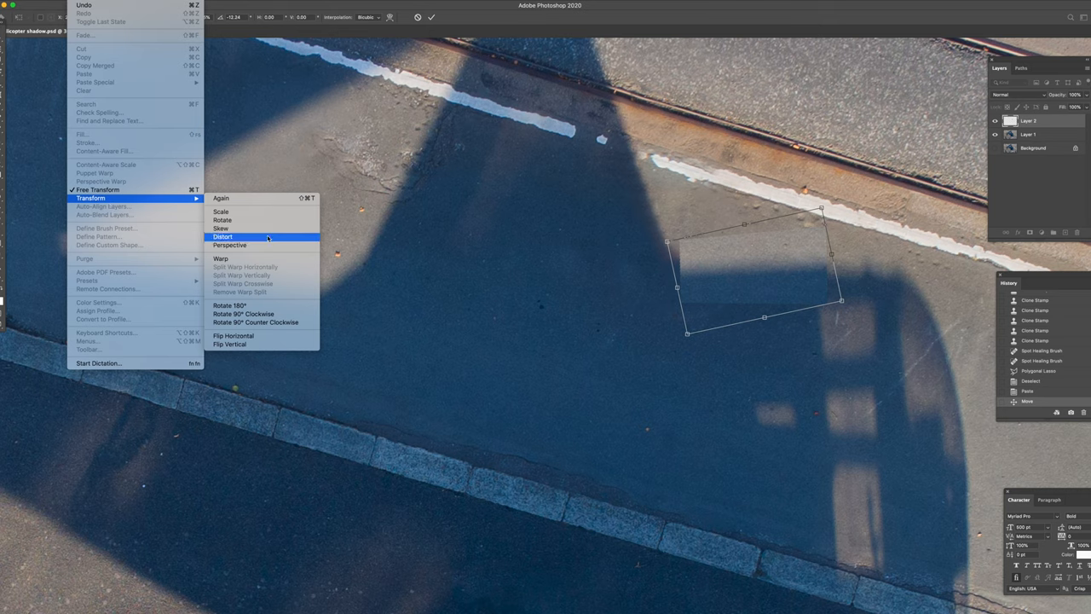
pyautogui.click(221, 237)
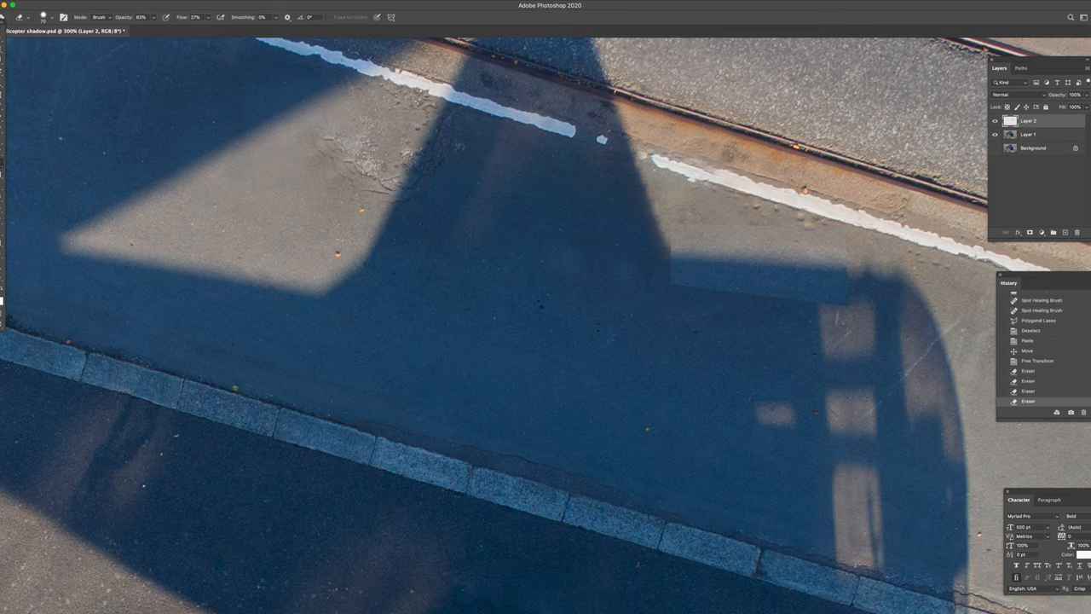
# Step: Soften the patch edge and apply a Levels adjustment so it matches the asphalt
pyautogui.moveTo(793, 290); pyautogui.dragTo(878, 305)
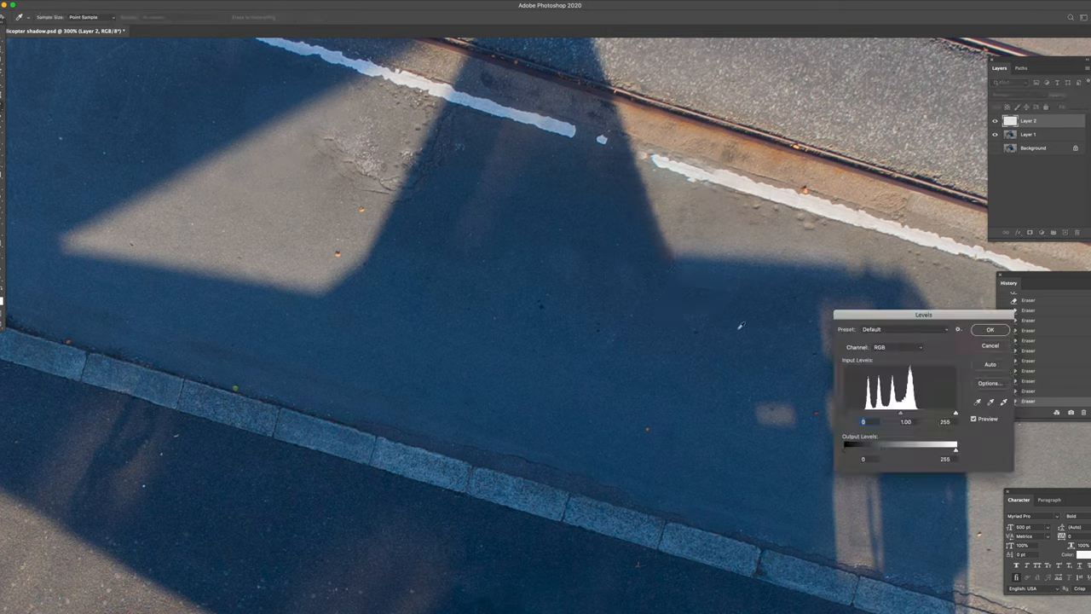
pyautogui.moveTo(863, 413); pyautogui.dragTo(866, 413)
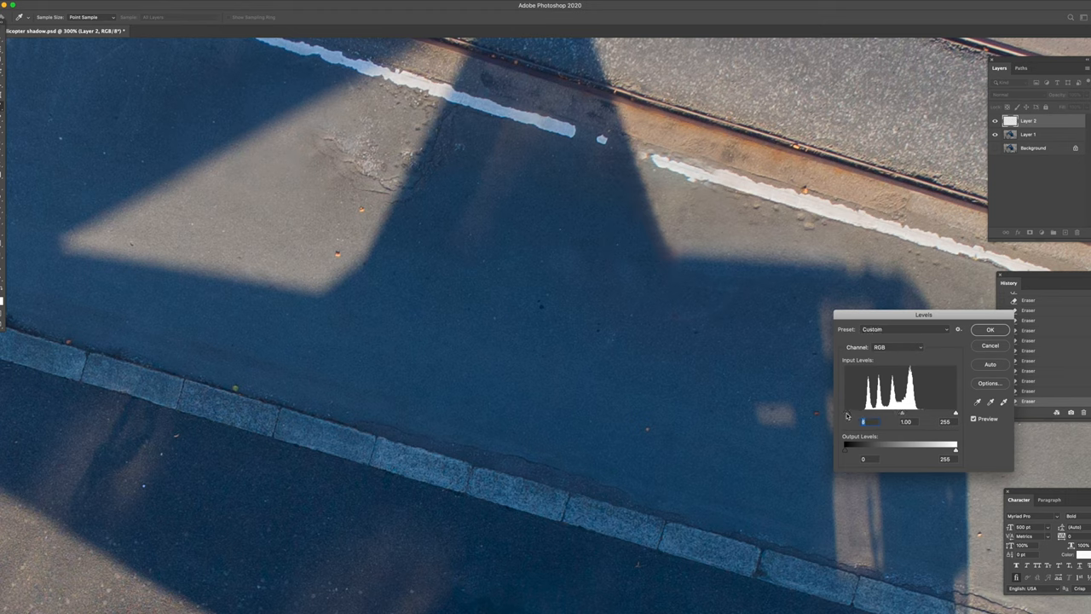
pyautogui.click(988, 330)
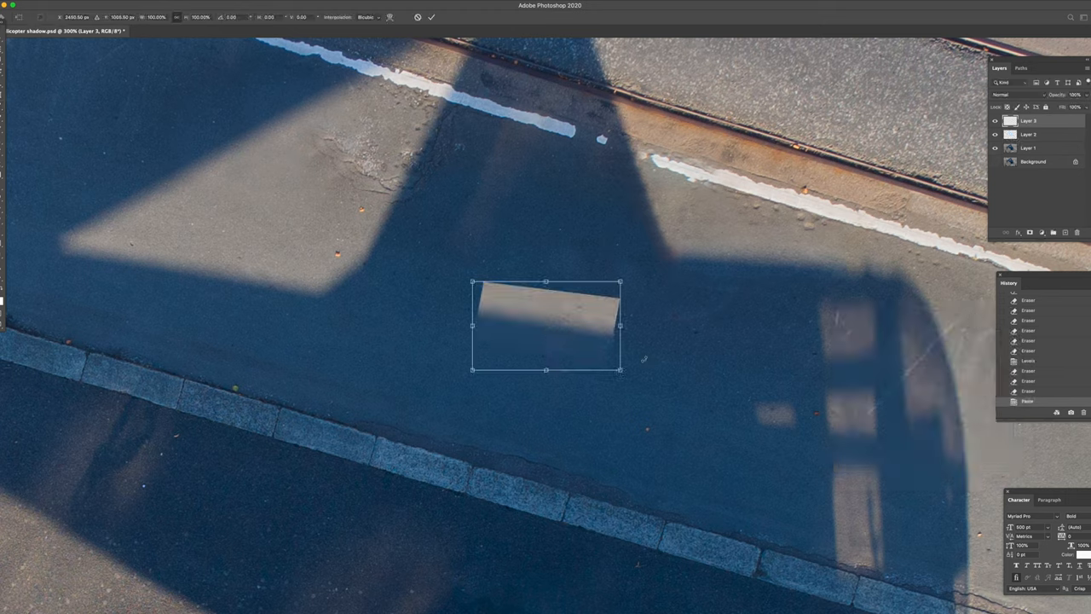
# Step: Reshape the new asphalt patch so it covers the shadow
pyautogui.moveTo(545, 326); pyautogui.dragTo(664, 188)
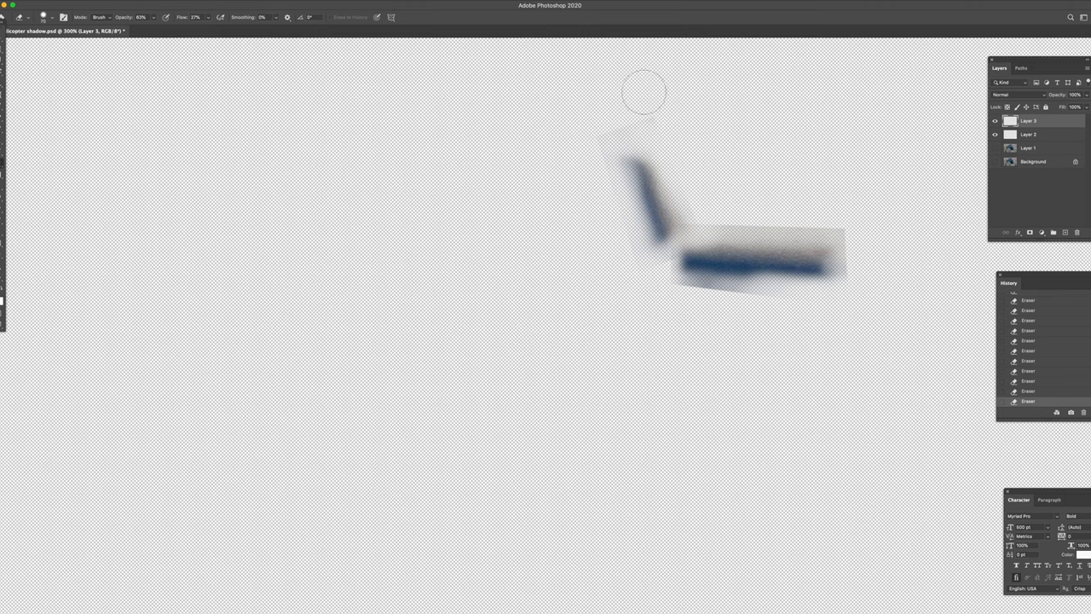
pyautogui.moveTo(595, 211)
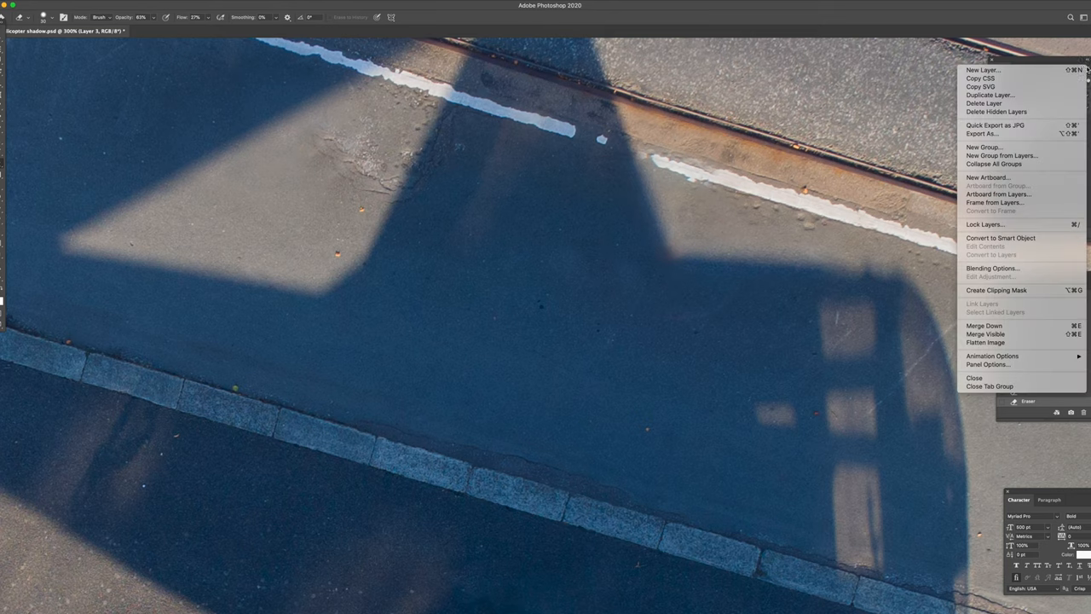
pyautogui.moveTo(1014, 225)
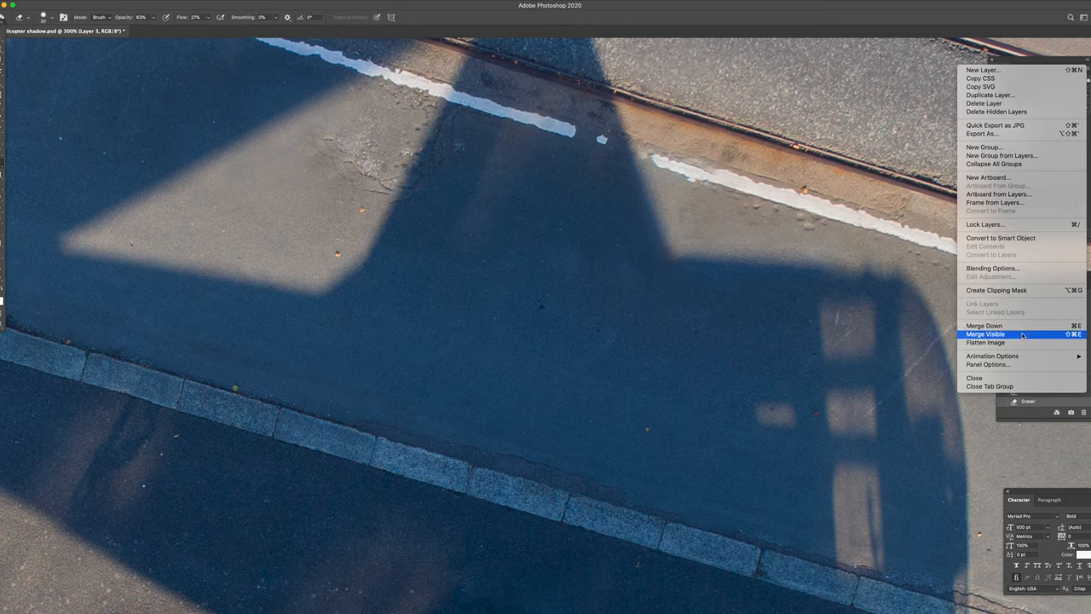
# Step: Merge all visible patch layers with the background into a single layer
pyautogui.click(985, 333)
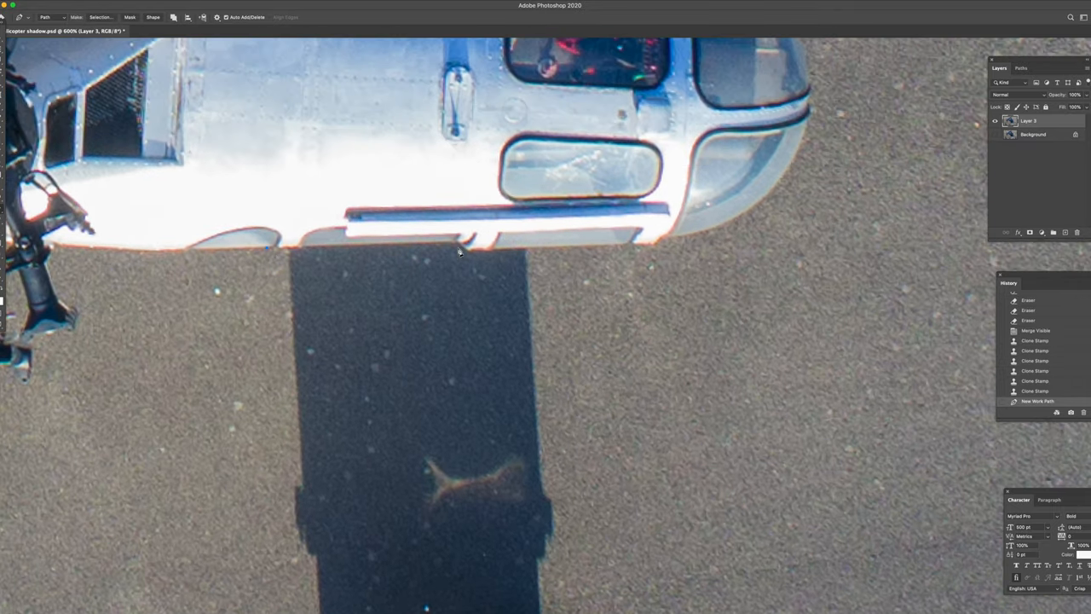
# Step: Place pen anchor points and a curve along the shadow outline beneath the nose
pyautogui.click(464, 249)
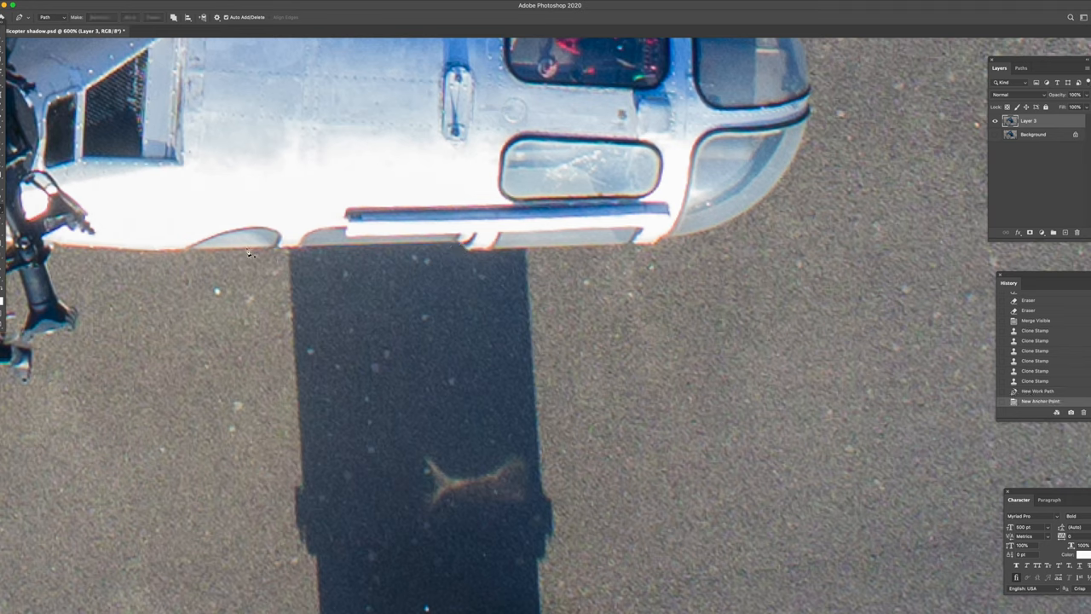
pyautogui.click(248, 249)
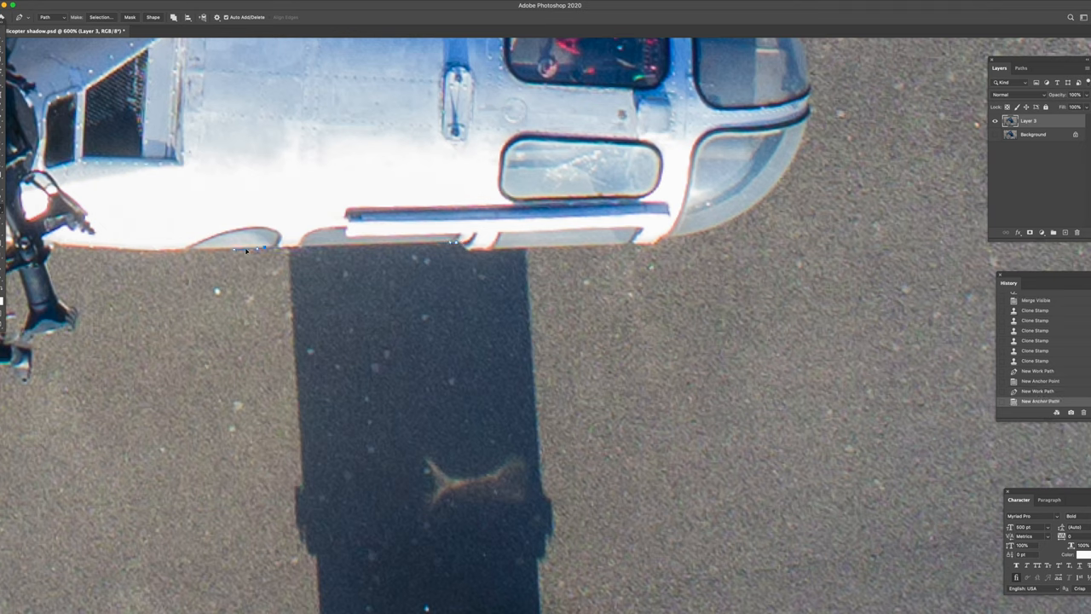
pyautogui.moveTo(264, 247); pyautogui.dragTo(371, 249)
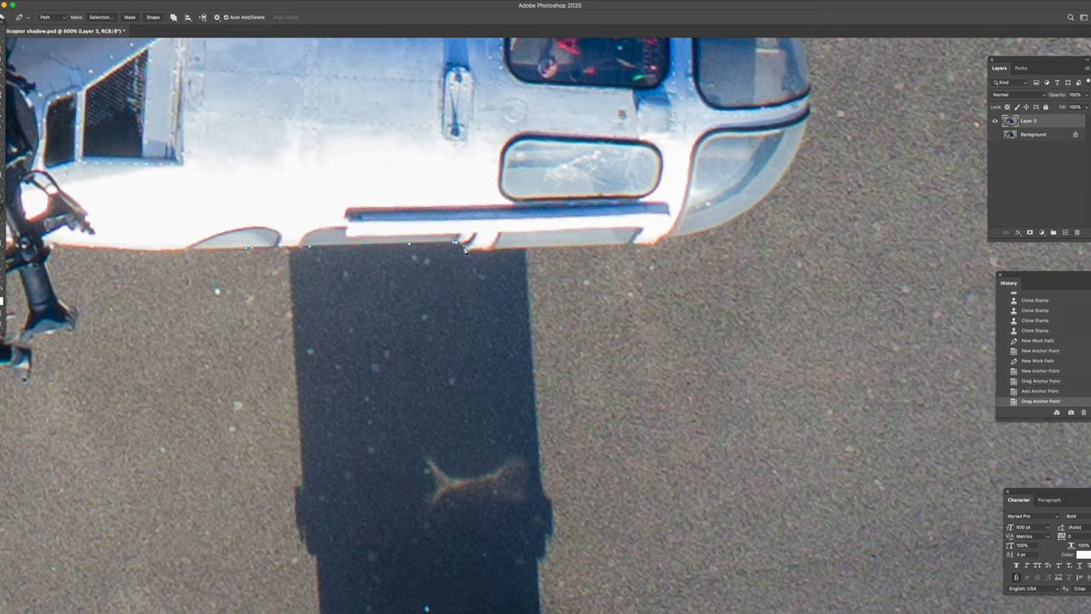
pyautogui.click(469, 249)
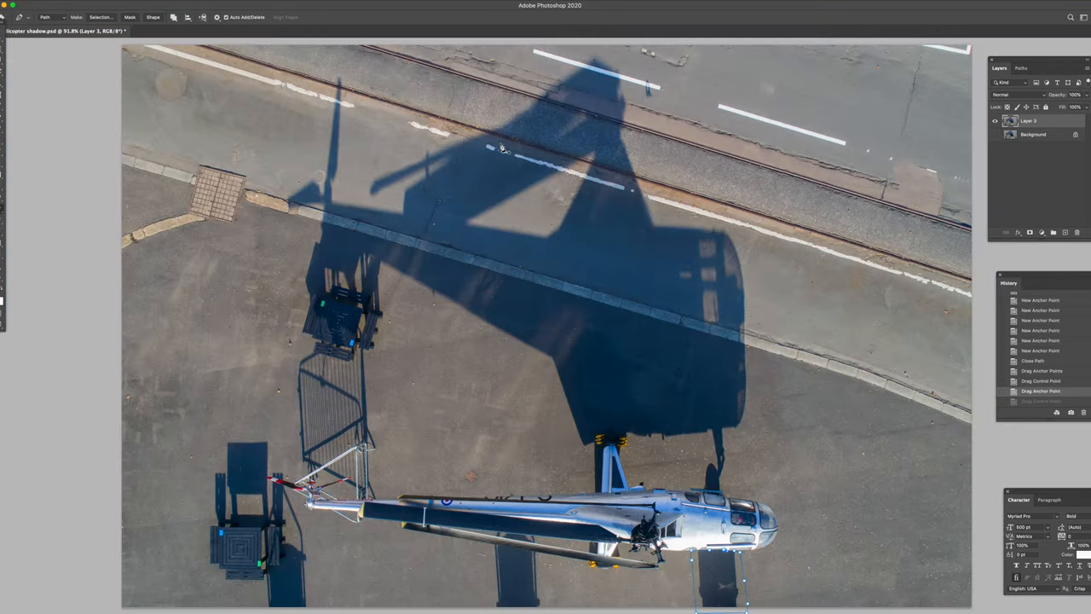
# Step: Show the Paths panel and make the work path active
pyautogui.click(1021, 69)
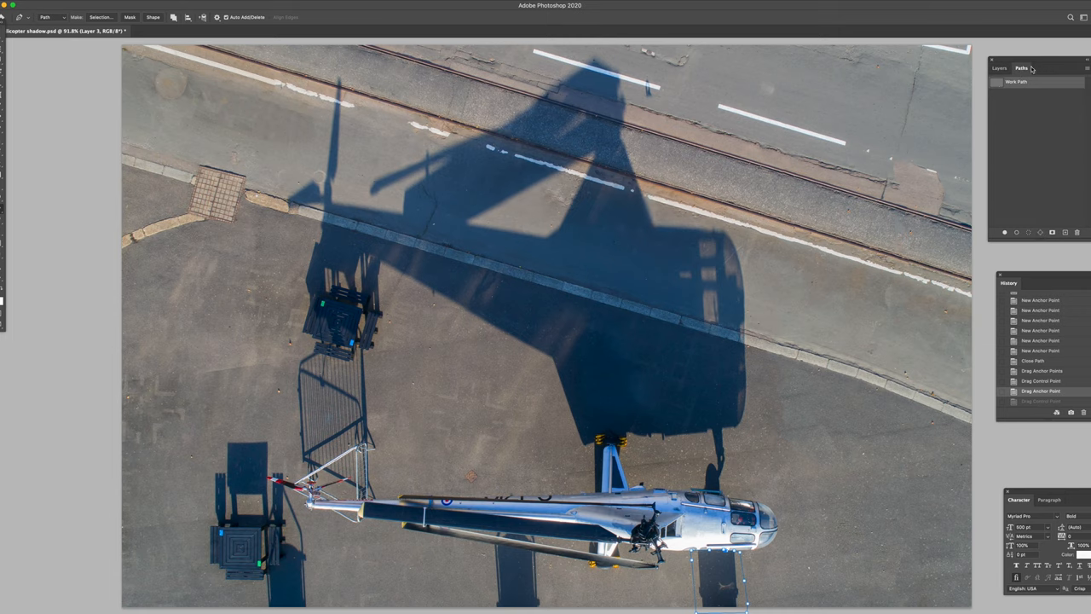
pyautogui.click(1087, 68)
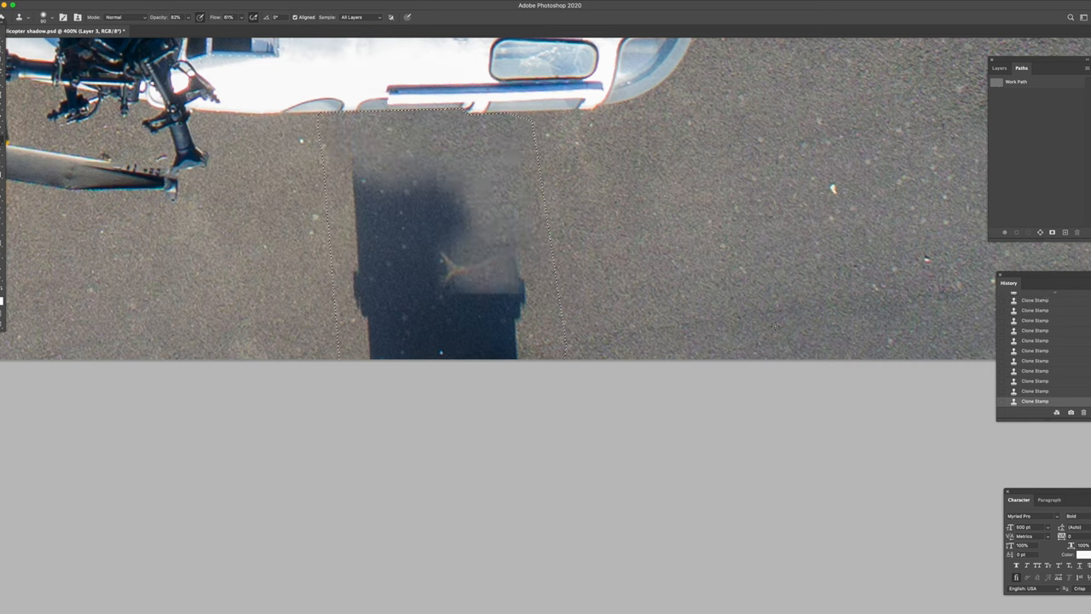
# Step: Clone clean asphalt over the shadow below the helicopter's nose
pyautogui.click(502, 298)
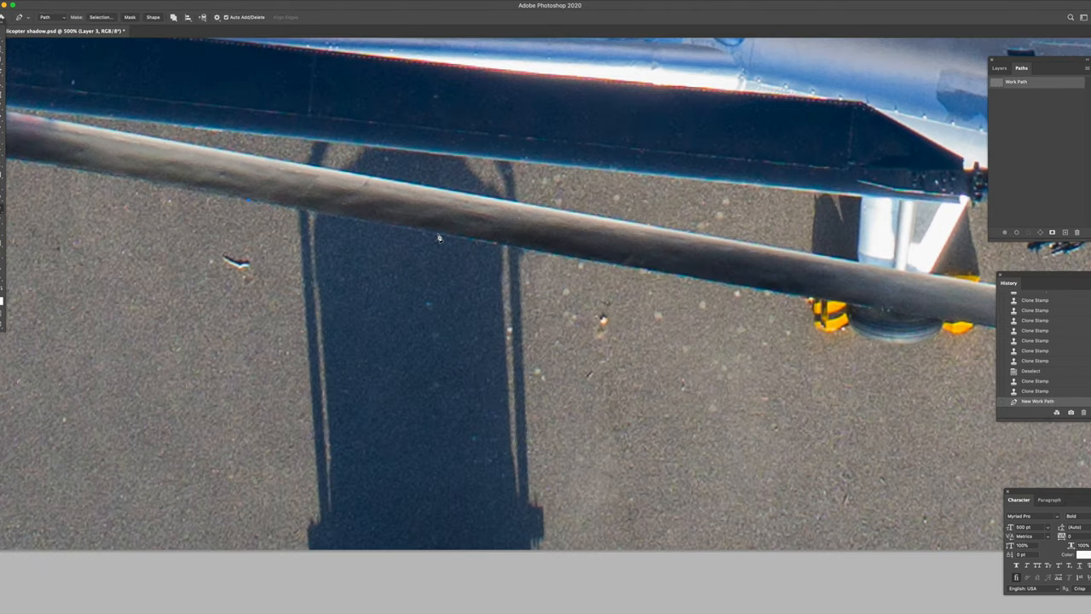
# Step: Close the pen path around the tail-boom shadow and make a selection from it
pyautogui.click(566, 270)
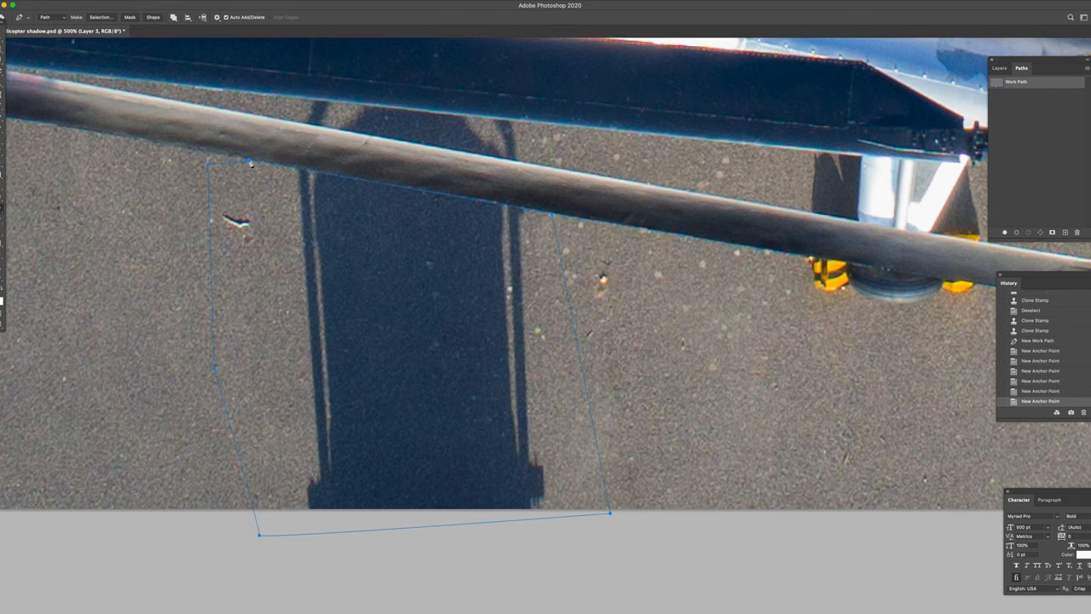
pyautogui.click(1088, 68)
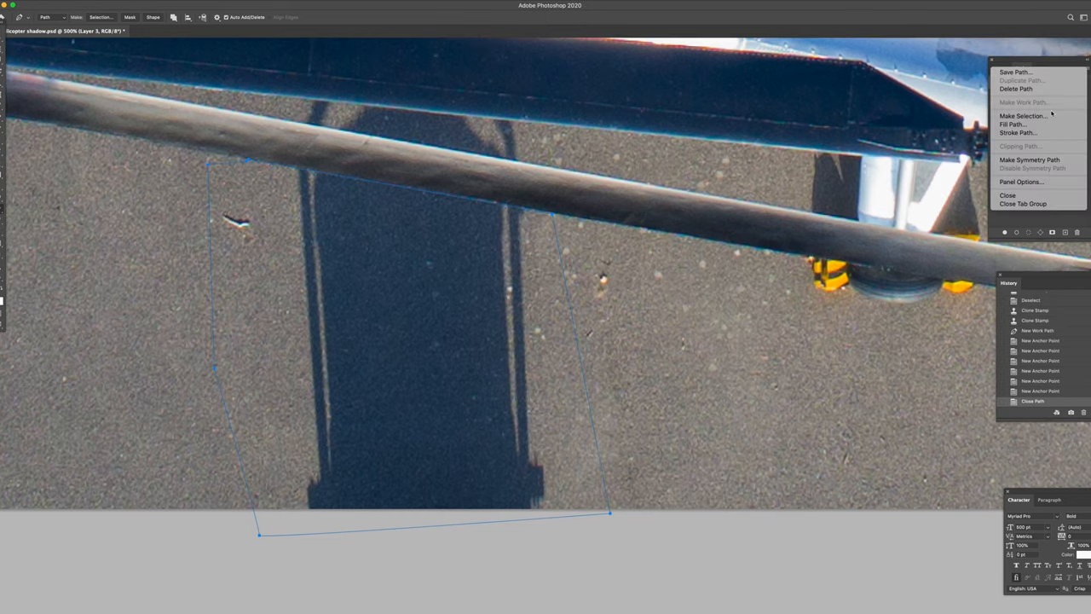
pyautogui.click(1022, 116)
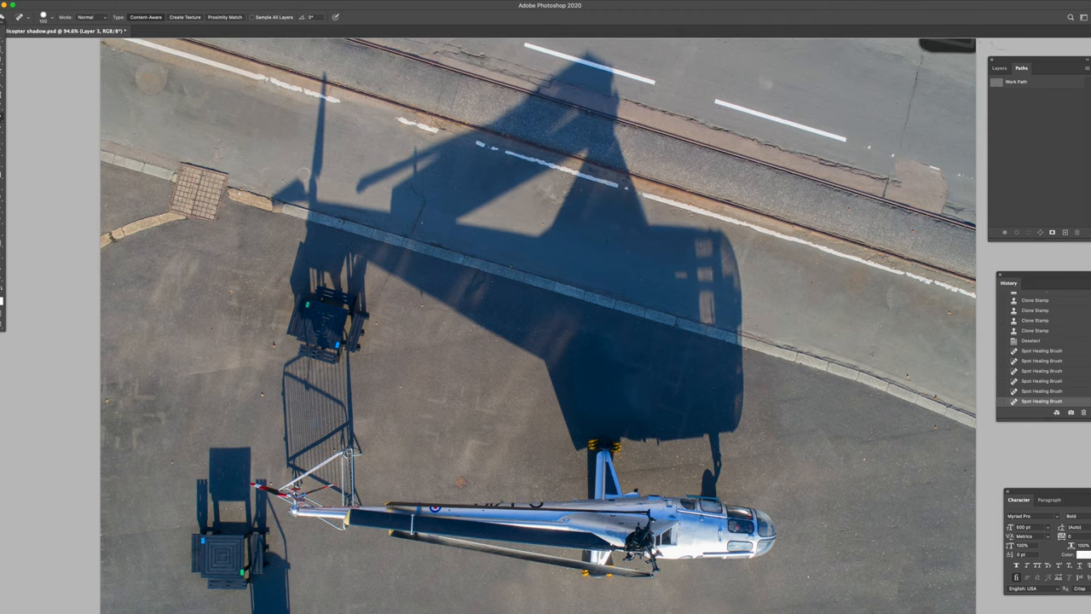
# Step: Heal blemishes across the shadow area with two Spot Healing Brush strokes
pyautogui.moveTo(929, 42); pyautogui.dragTo(900, 137)
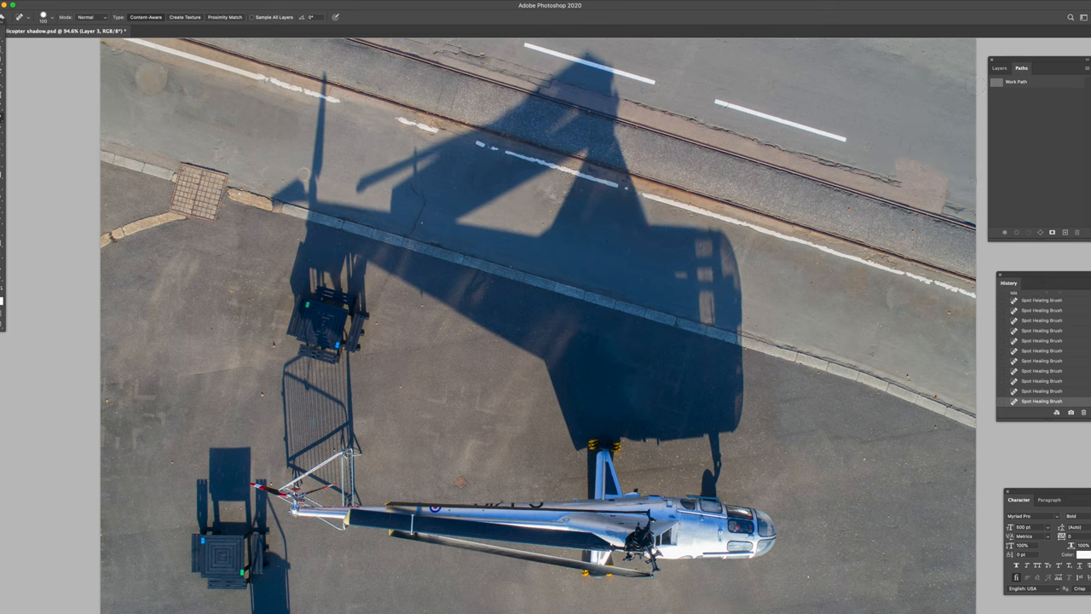
pyautogui.moveTo(716, 105); pyautogui.dragTo(852, 136)
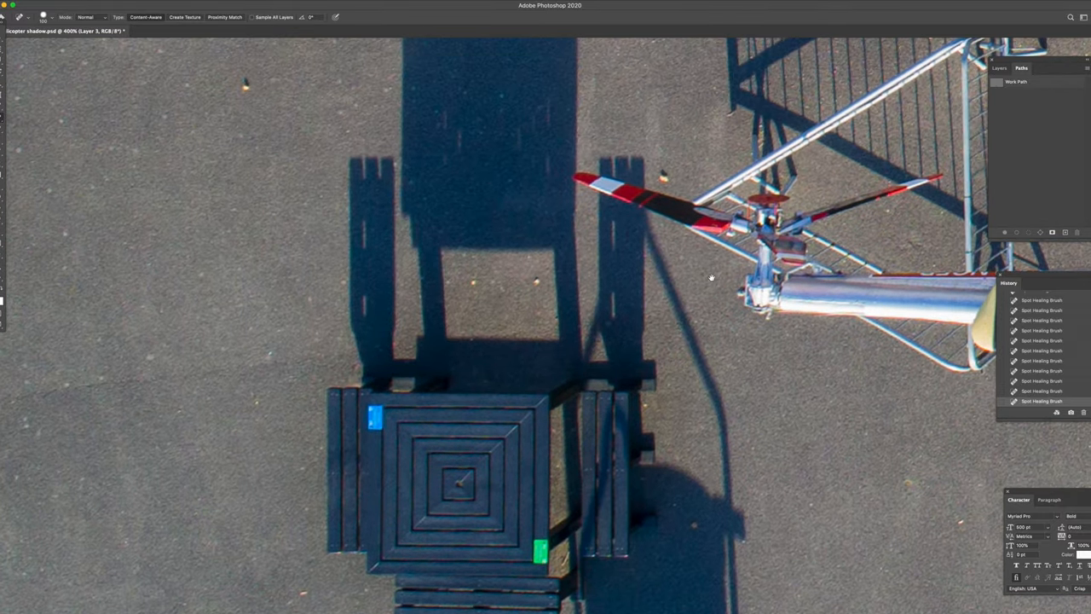
# Step: Place pen anchor points and curves around the tail rotor hub and along a blade
pyautogui.click(19, 17)
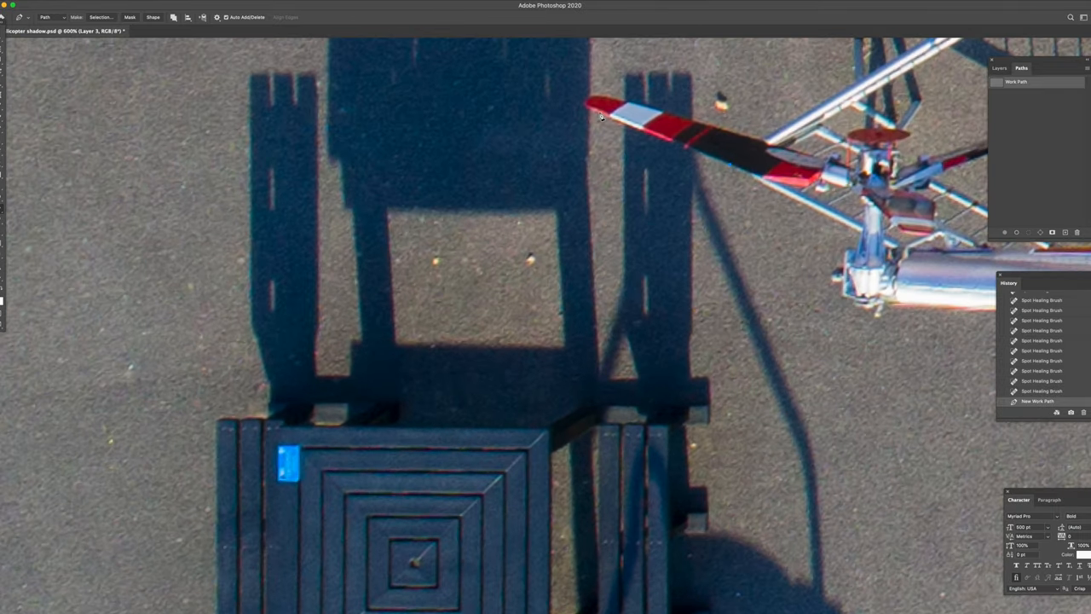
pyautogui.click(729, 164)
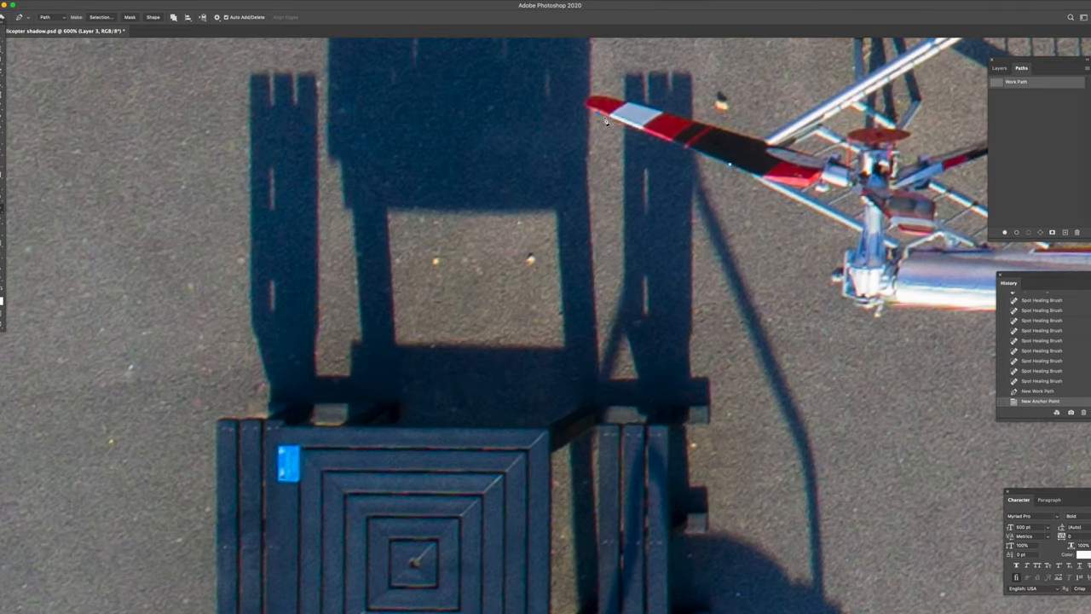
pyautogui.moveTo(605, 120); pyautogui.dragTo(615, 128)
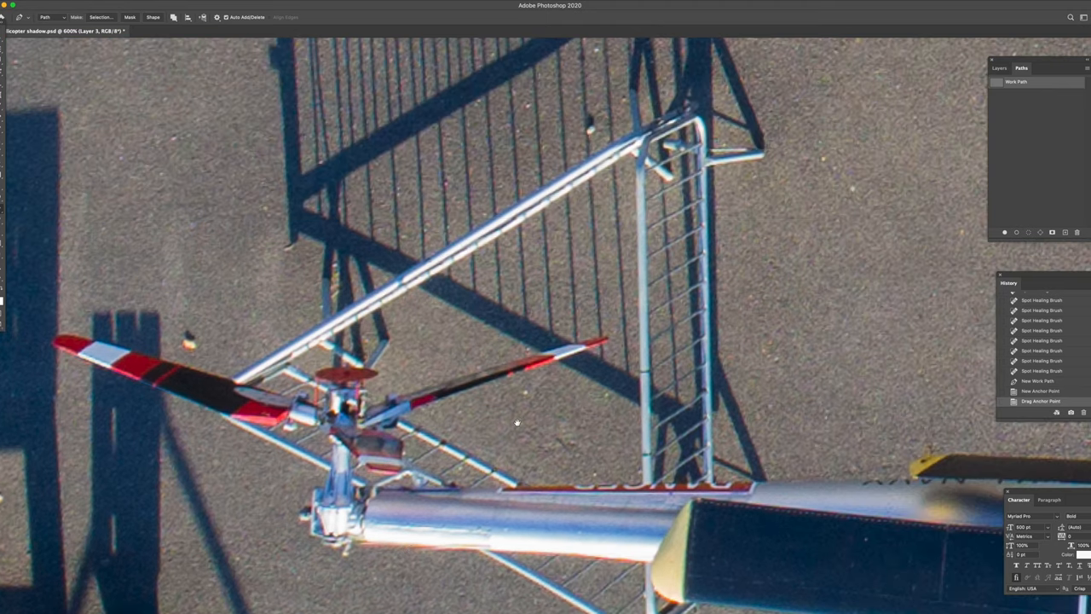
pyautogui.moveTo(520, 427)
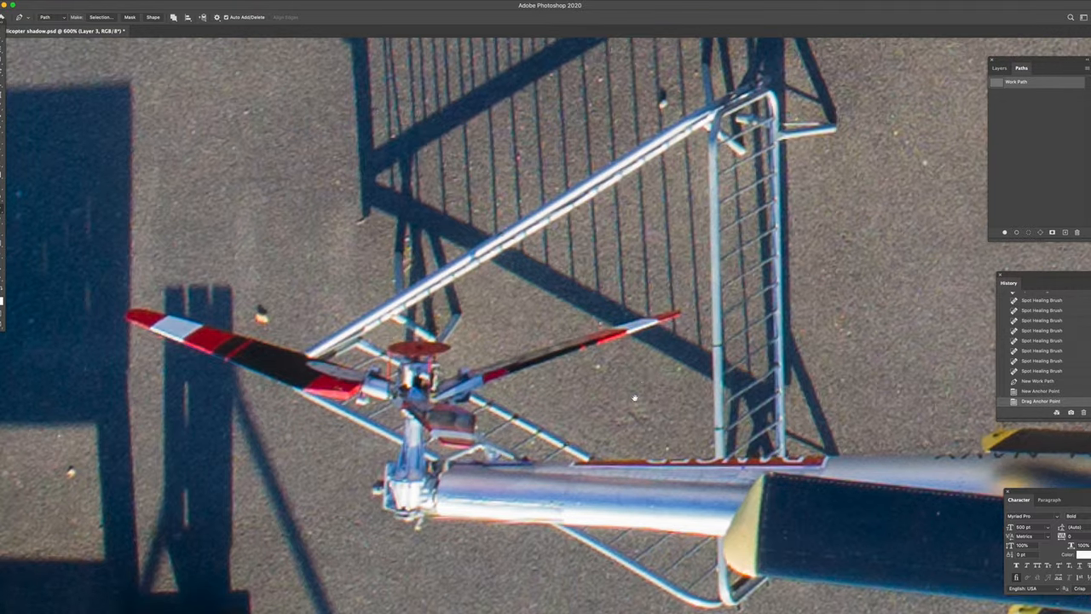
pyautogui.moveTo(714, 441)
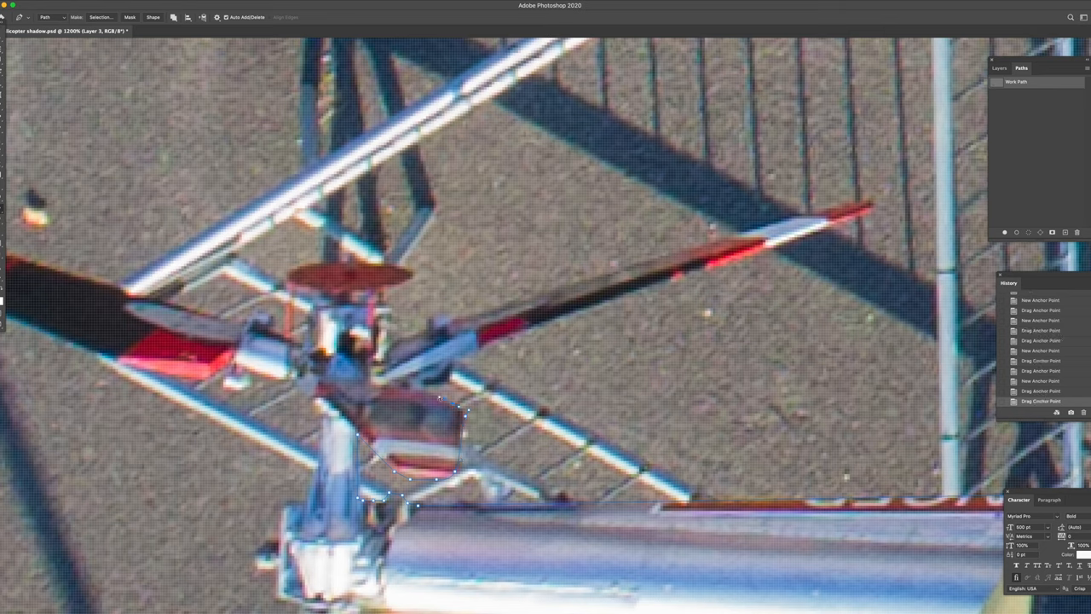
pyautogui.click(814, 211)
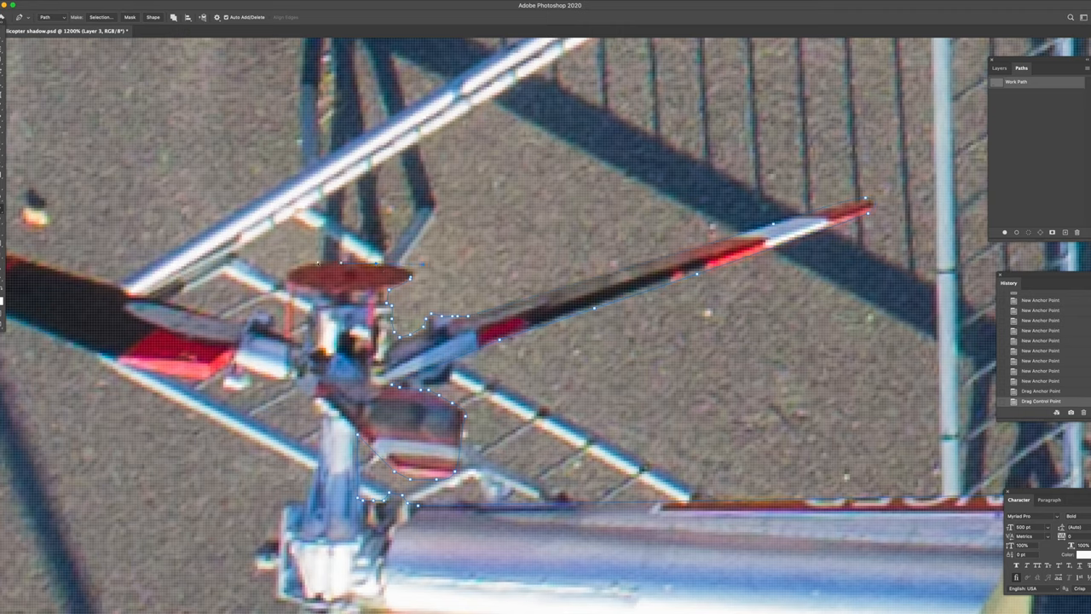
pyautogui.click(276, 324)
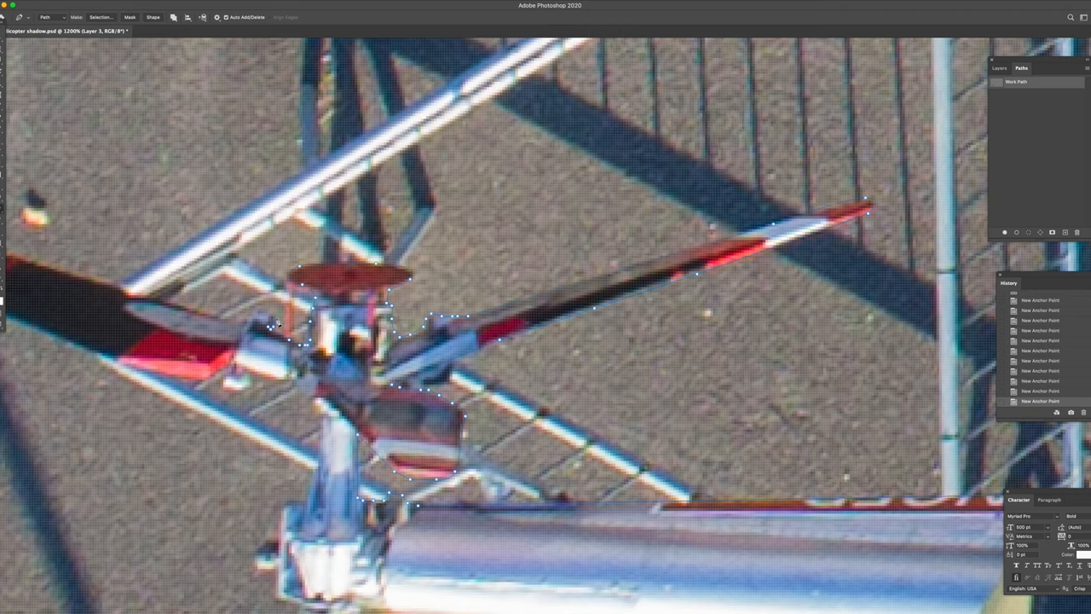